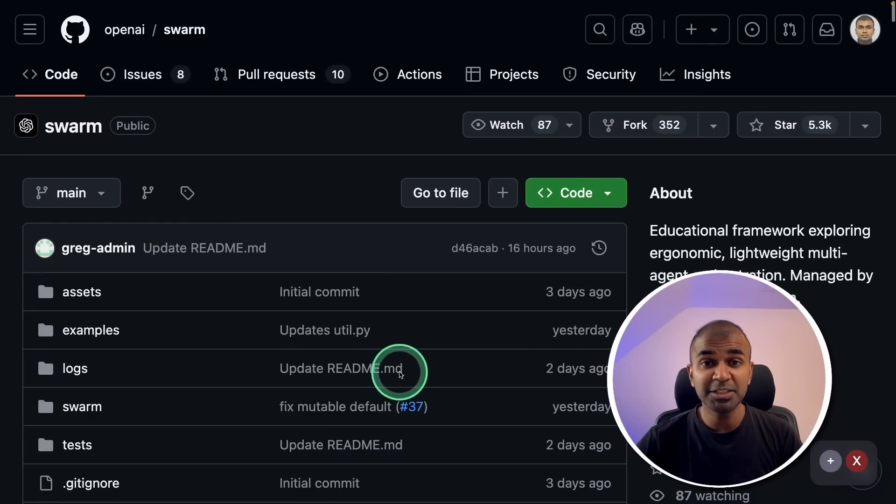
Step: Install Swarm from github.com/openai/swarm.git plus yfinance, and export OPENAI_API_KEY
scroll("down", 3)
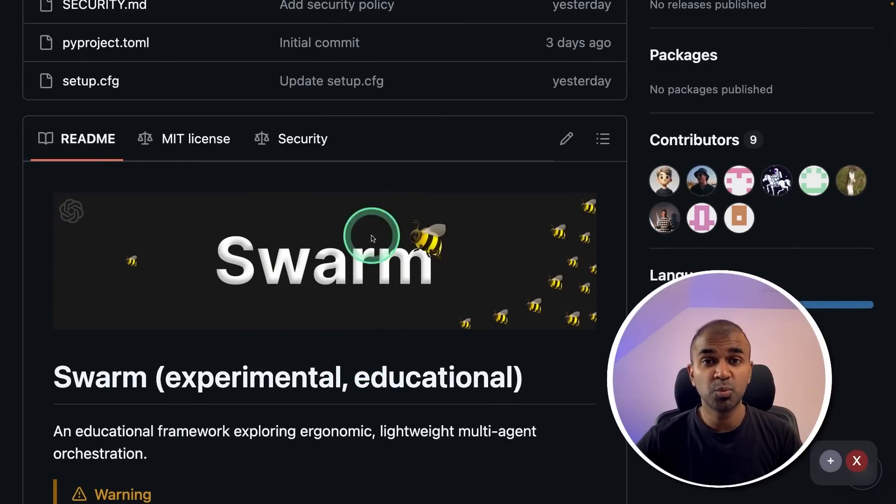
scroll("down", 3)
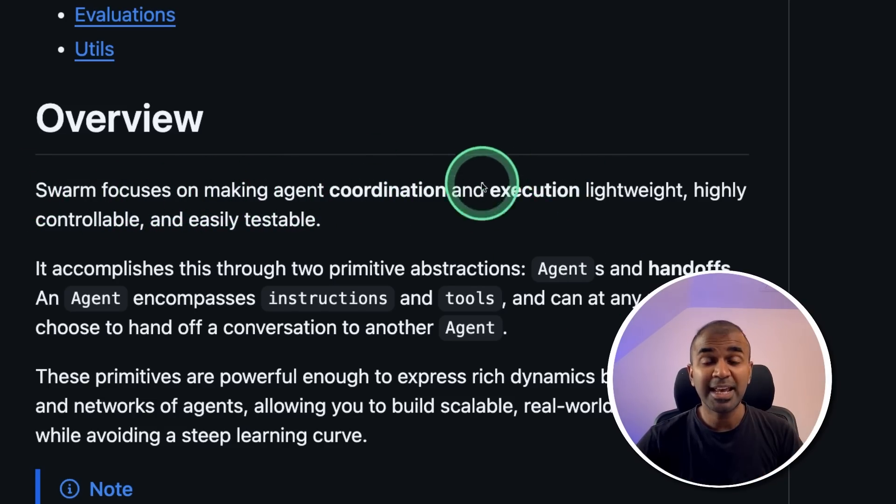
mouse_move(714, 200)
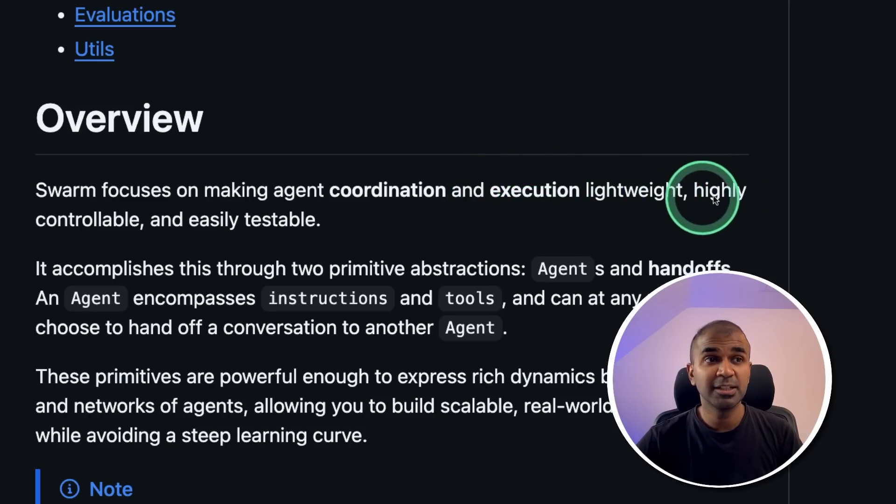
mouse_move(300, 232)
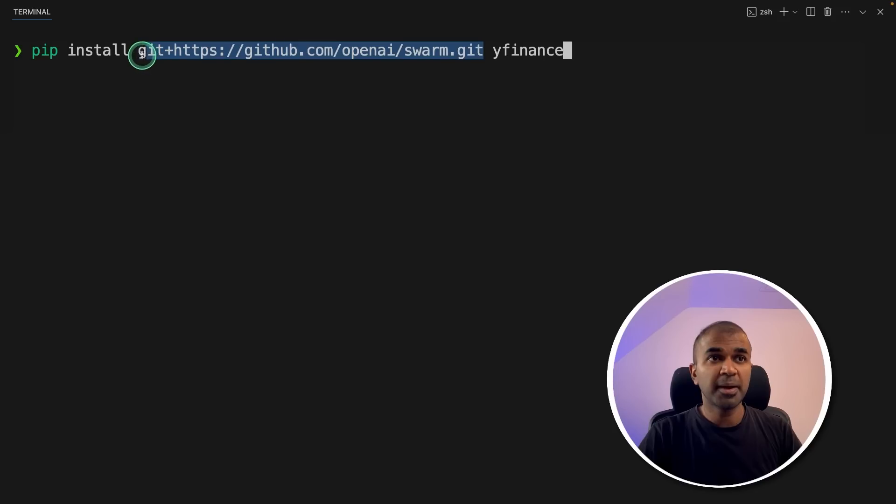
double_click(528, 51)
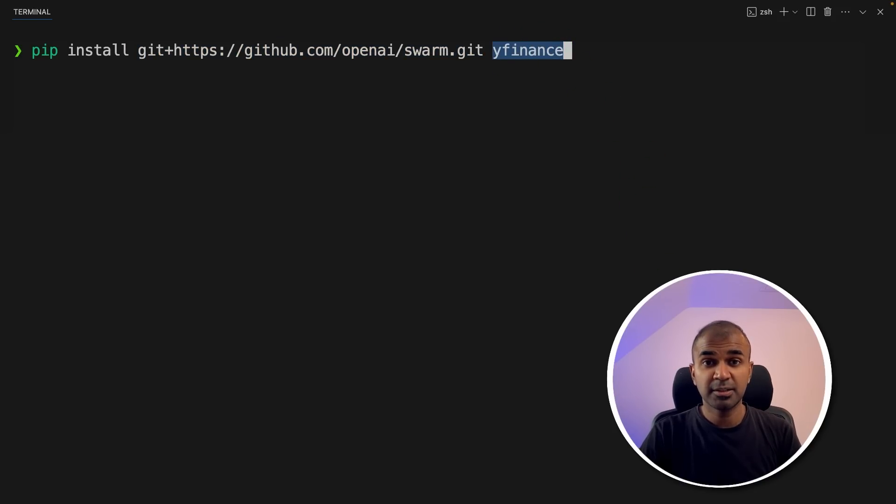
key("Return")
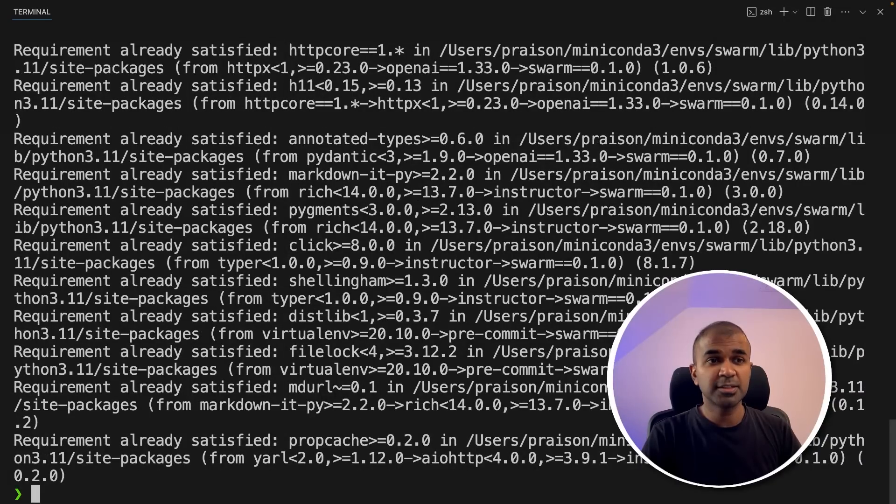
type("export OPENAI_API_KEY=xxxxxxxxxxxxxxxxxxxxxxx")
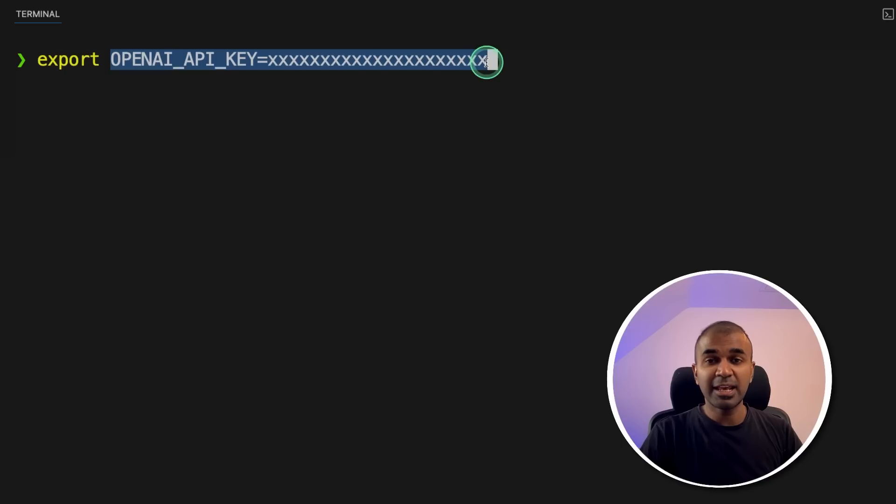
left_click(486, 60)
type("touch app.py")
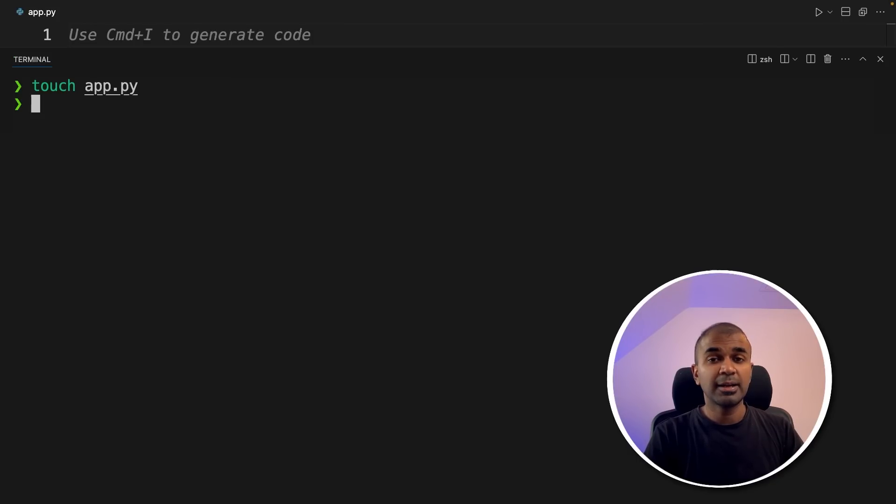
Step: Type import os, from swarm import Swarm, Agent, client = Swarm(), and the OpenWeatherMap key comment
type("import o")
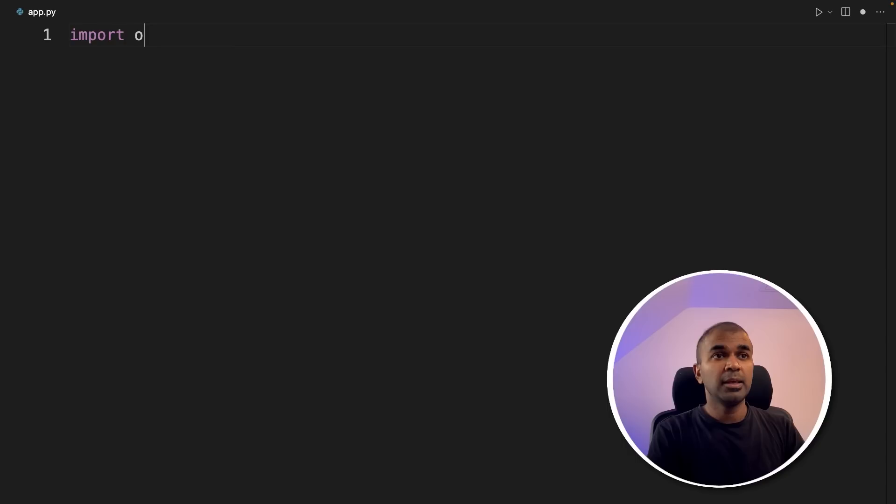
type("s")
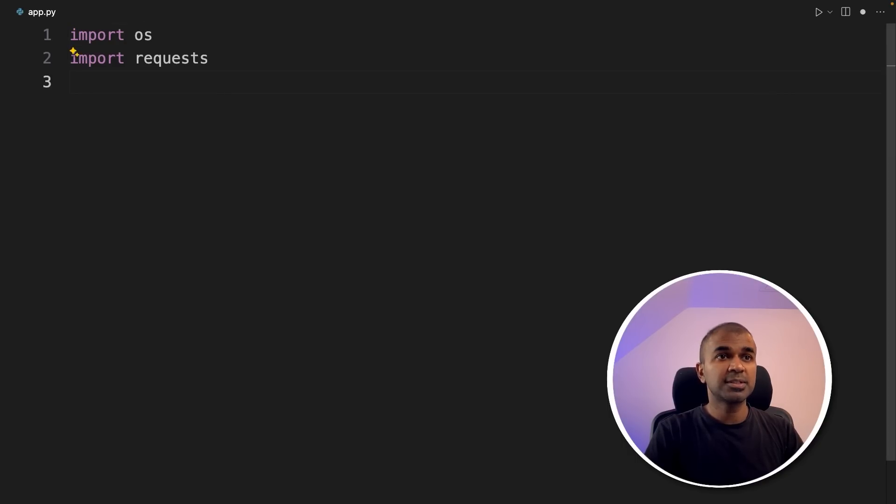
type("from swarm import Swarm, Agent")
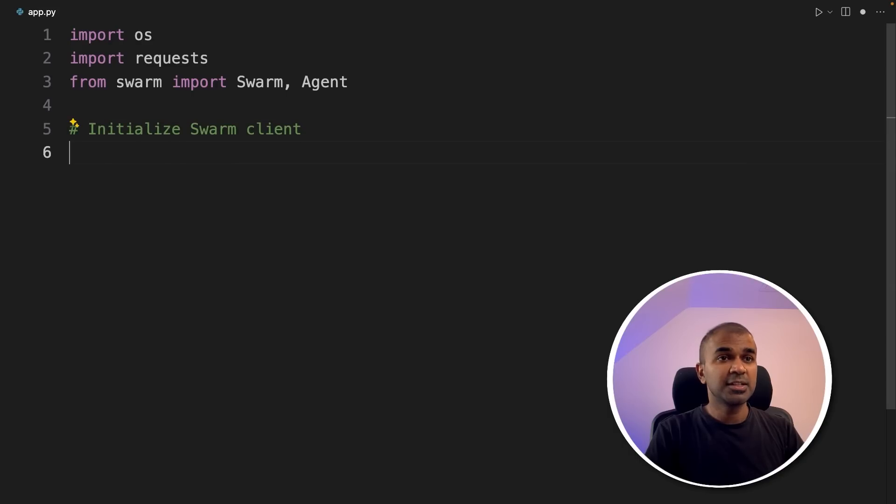
type("client = Swarm()")
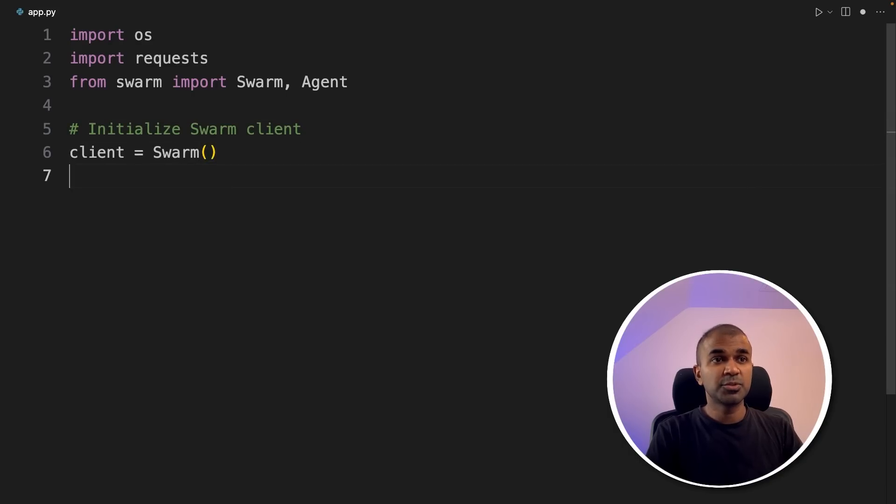
type("# Load OpenWeatherMap API key from environment variable")
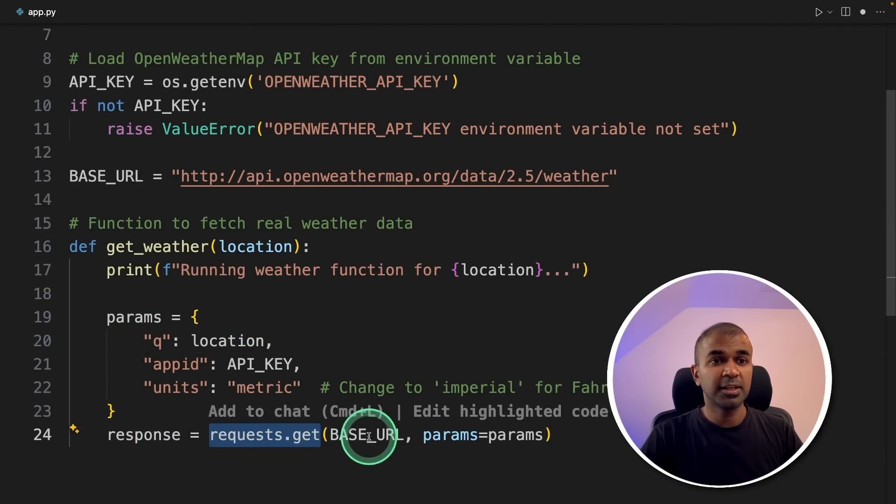
scroll("down", 3)
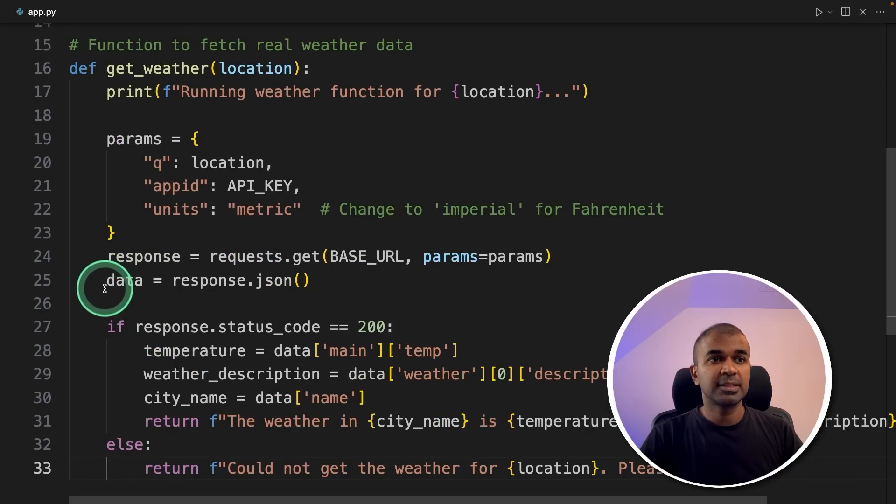
left_click(394, 421)
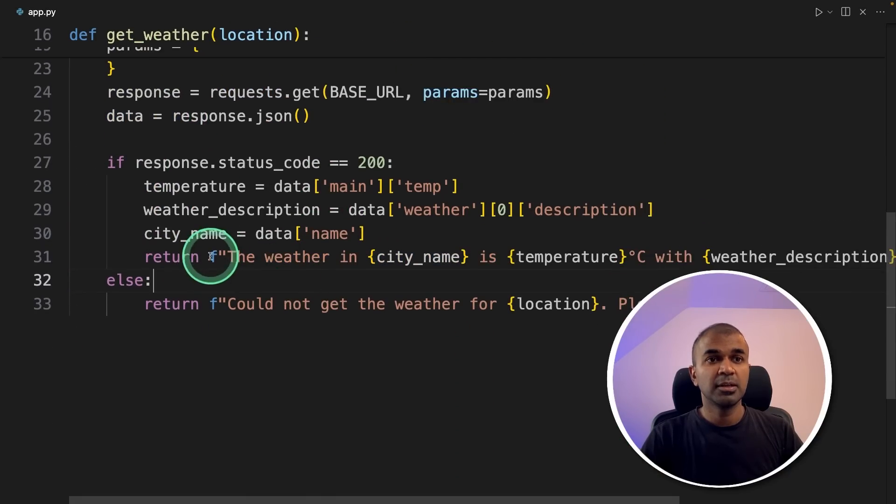
scroll("up", 3)
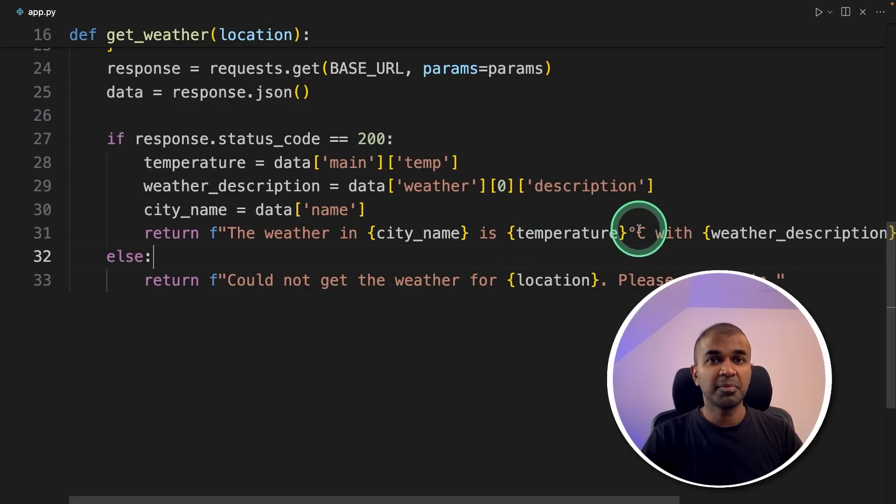
scroll("up", 3)
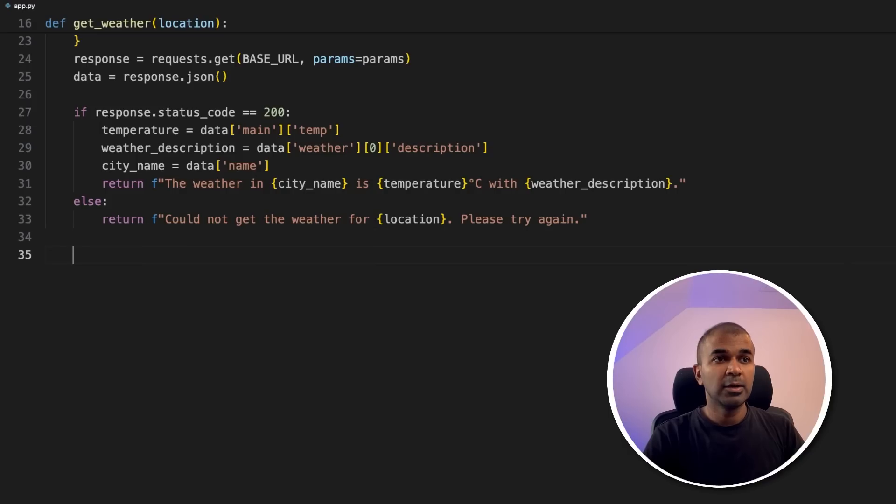
Step: Add the transfer-to-weather-agent function under its comment and start the manager_agent definition
type("# Function to transfer from manager agent to weather agent")
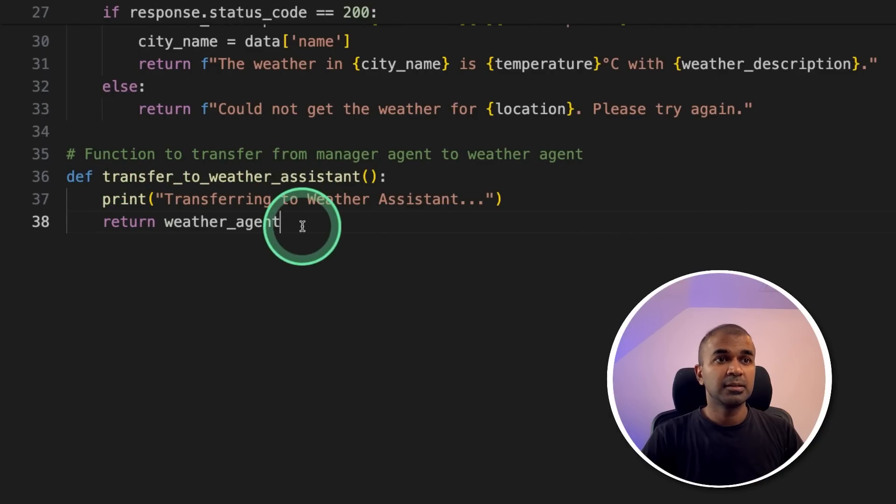
type("manager Agent")
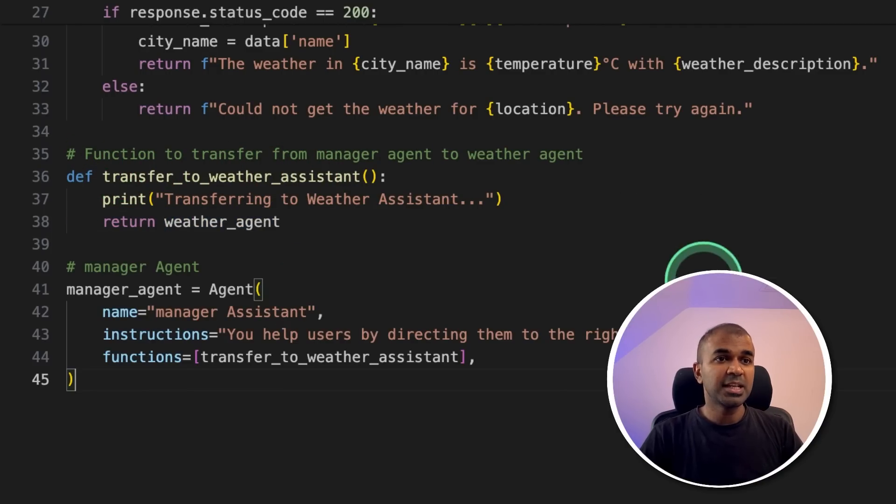
double_click(234, 289)
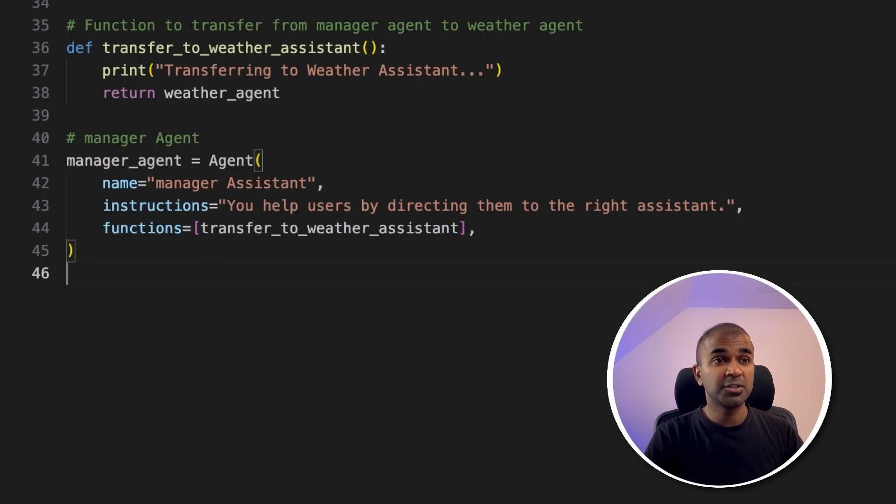
Step: Under a # Weather Agent comment, define weather_agent = Agent() named Weather Assistant using get_weather
type("# Weather Agent")
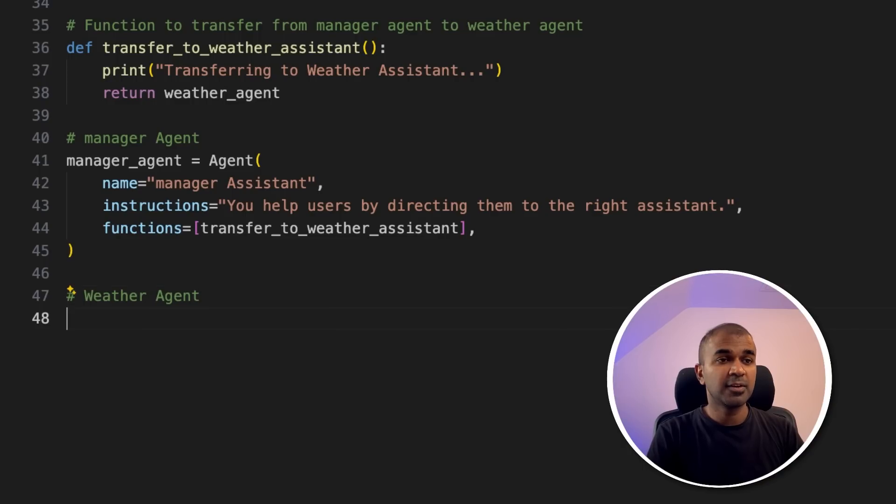
type("weather_agent = Agent(")
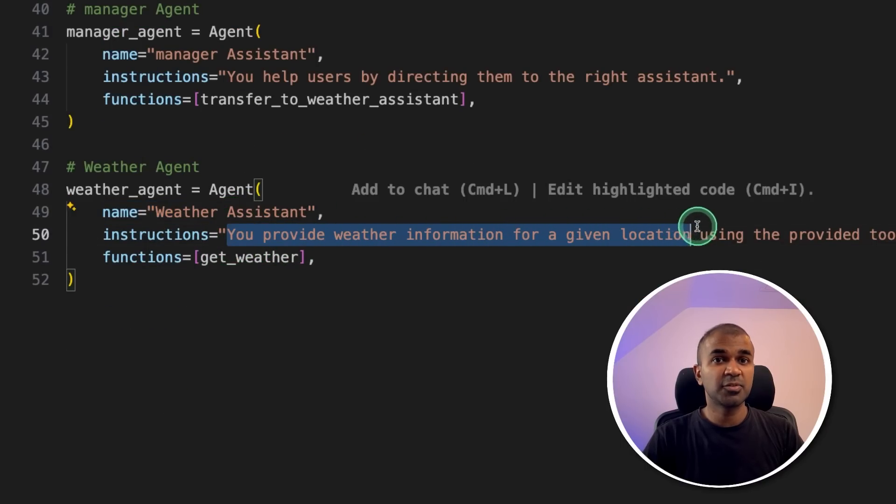
left_click(244, 291)
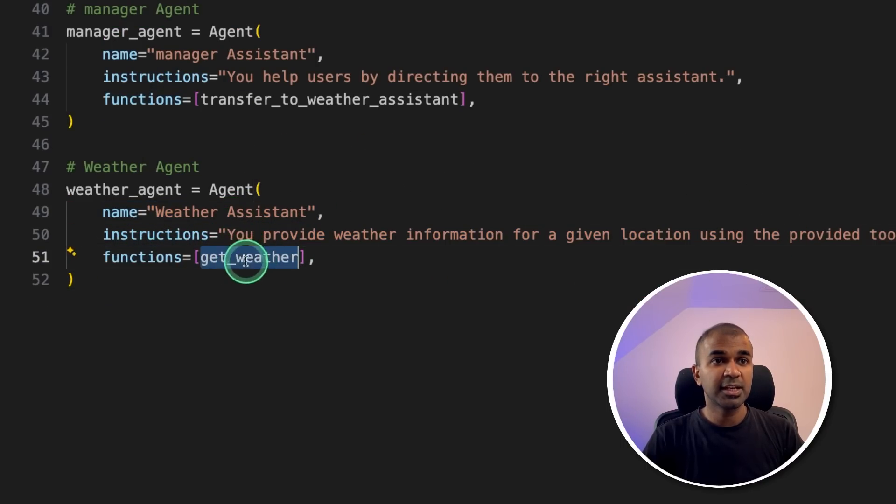
scroll("up", 3)
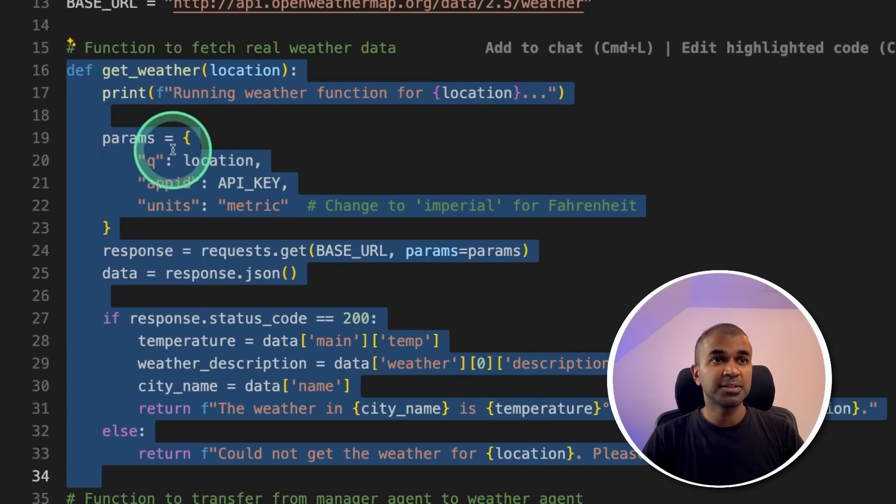
Step: Finish the client.run call on the New York weather question and print response.messages[-1]["content"]
scroll("down", 3)
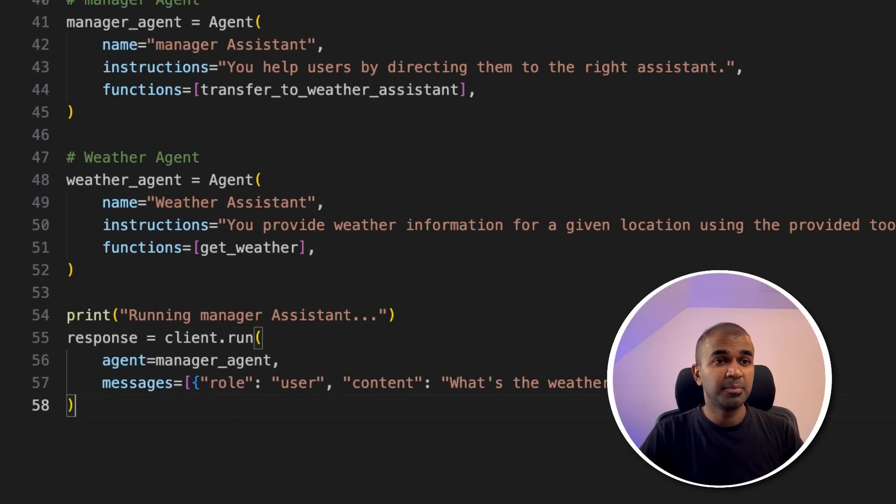
double_click(212, 338)
type("print(response.messages[-1][\"content\"])")
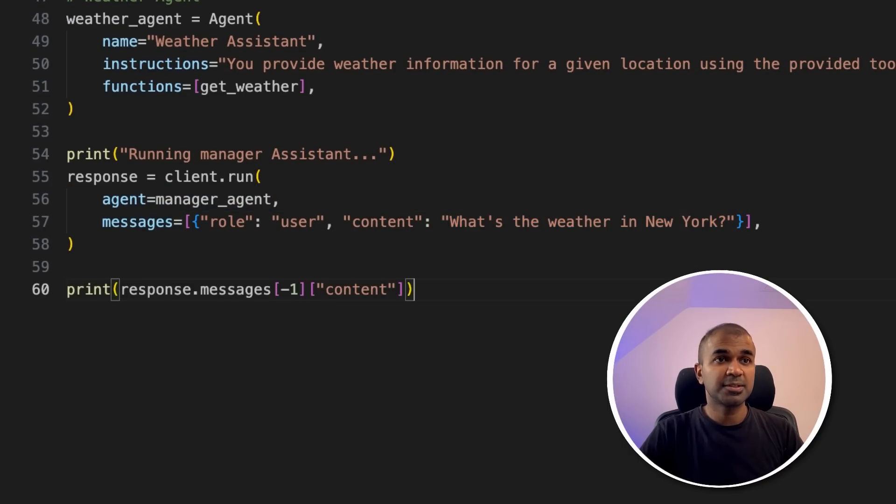
scroll("up", 3)
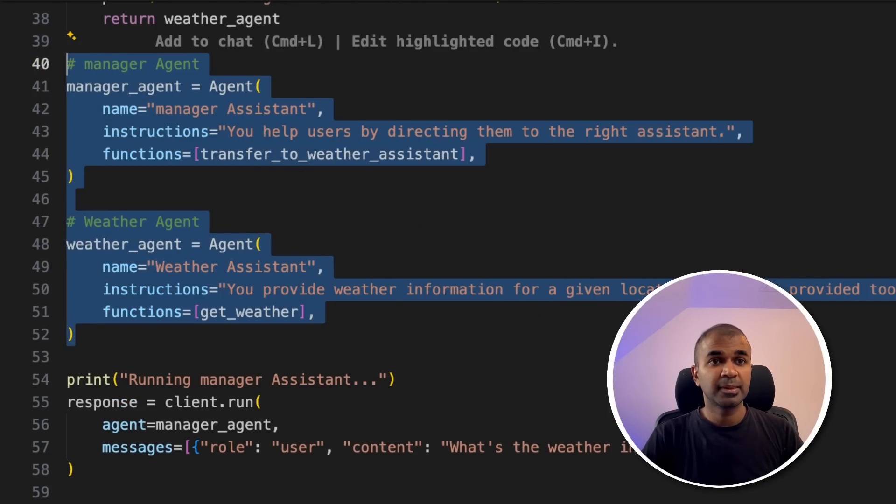
scroll("up", 3)
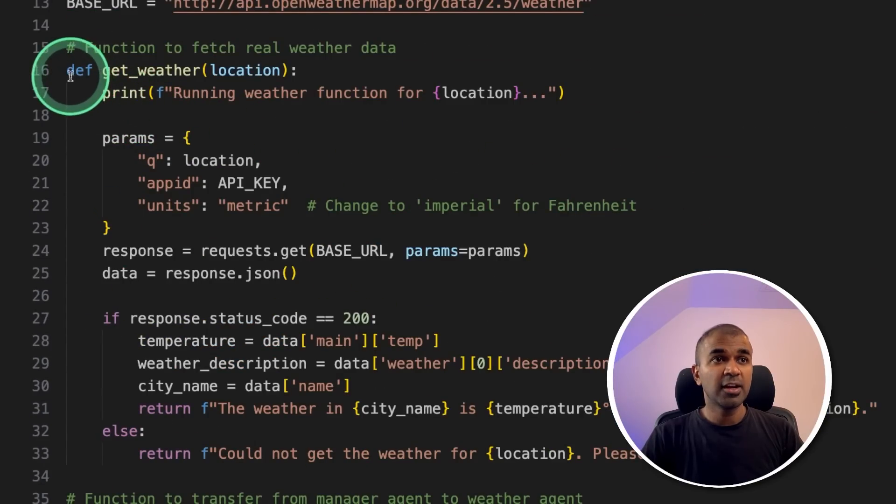
scroll("down", 3)
type("python app.py")
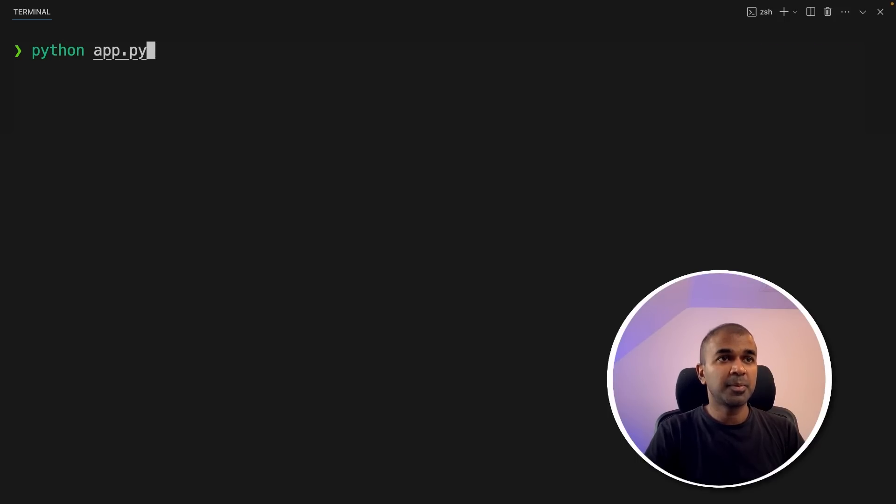
Step: Run python app.py in the terminal to test the weather handoff
key("Return")
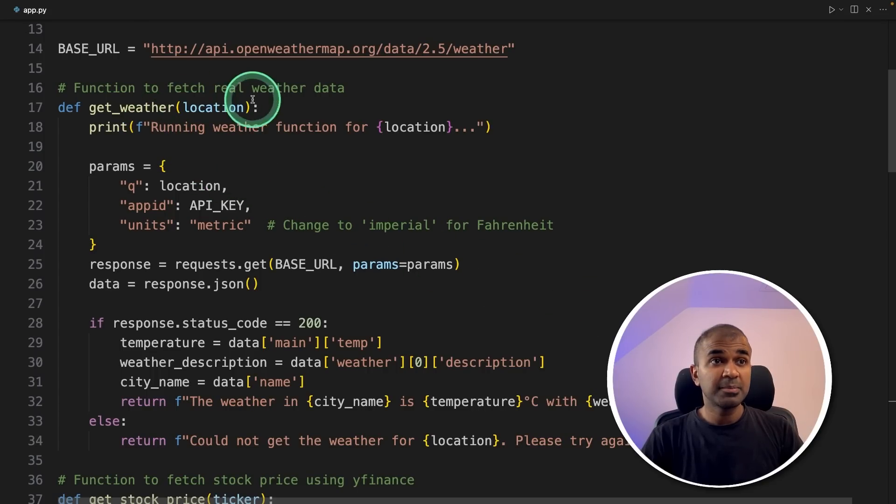
scroll("down", 3)
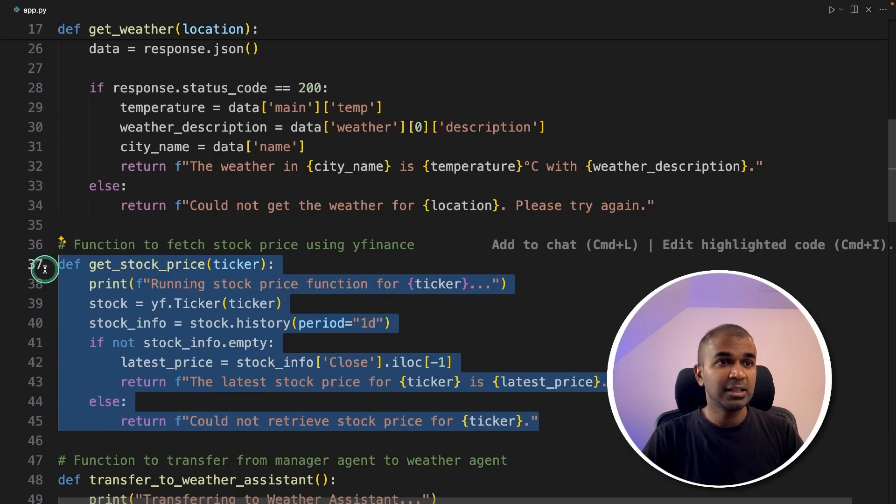
left_click(157, 304)
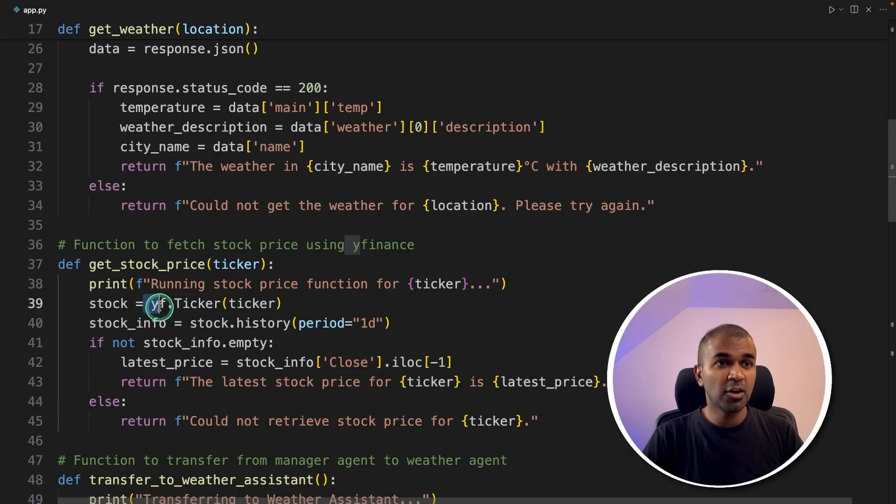
scroll("up", 3)
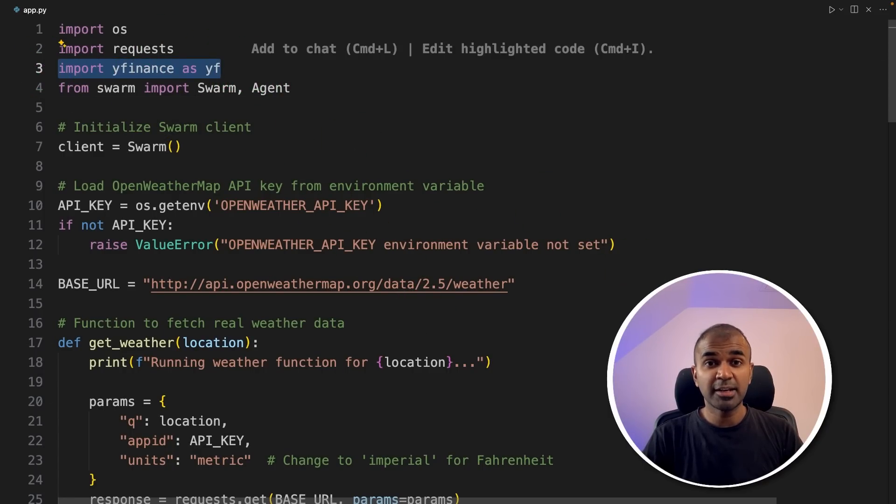
scroll("down", 3)
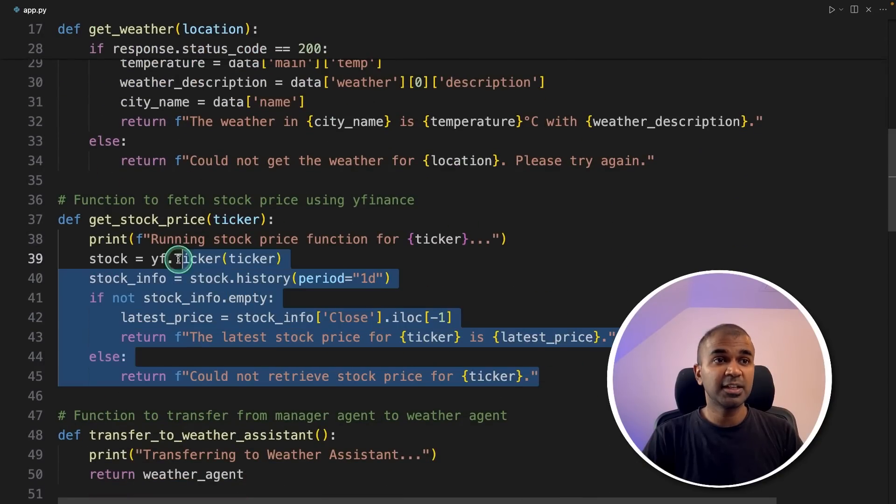
scroll("down", 3)
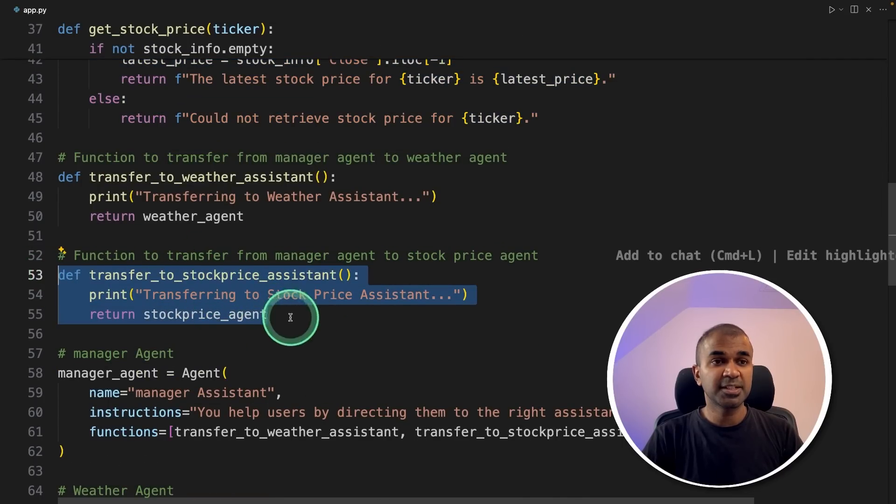
scroll("down", 3)
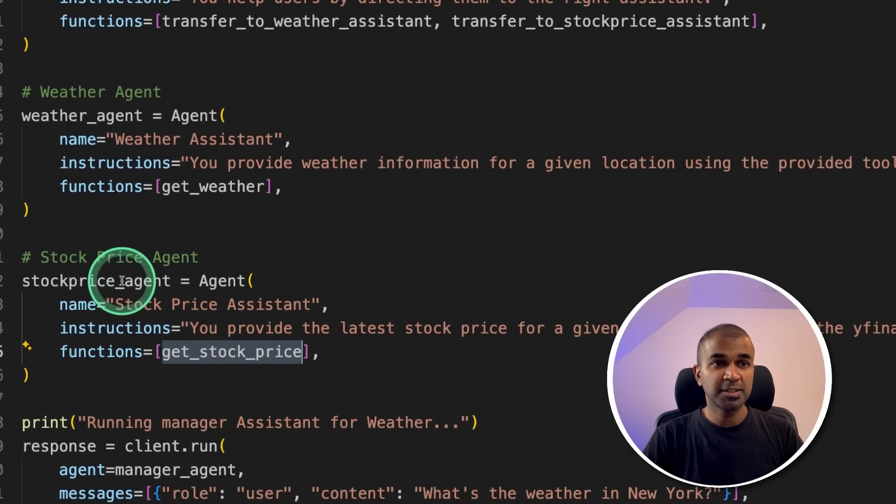
scroll("down", 3)
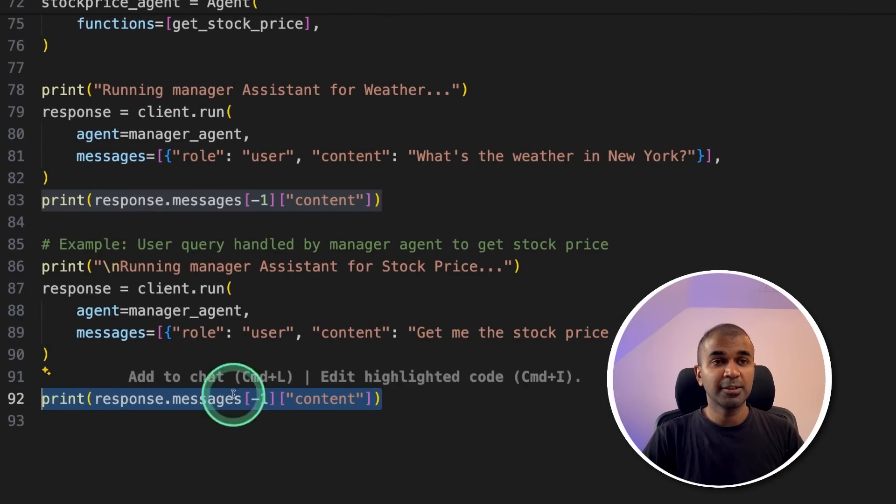
scroll("up", 3)
type("pyth")
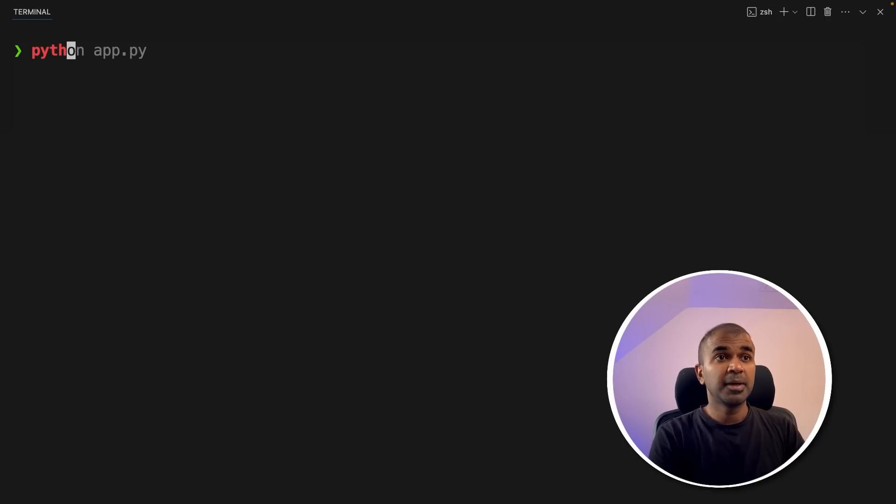
Step: Re-run python app.py with both the weather and stock price queries
key("Return")
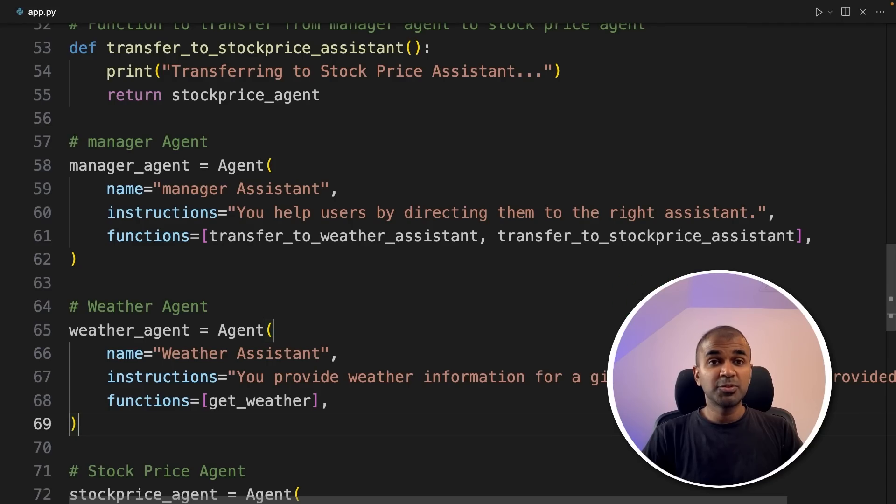
scroll("up", 3)
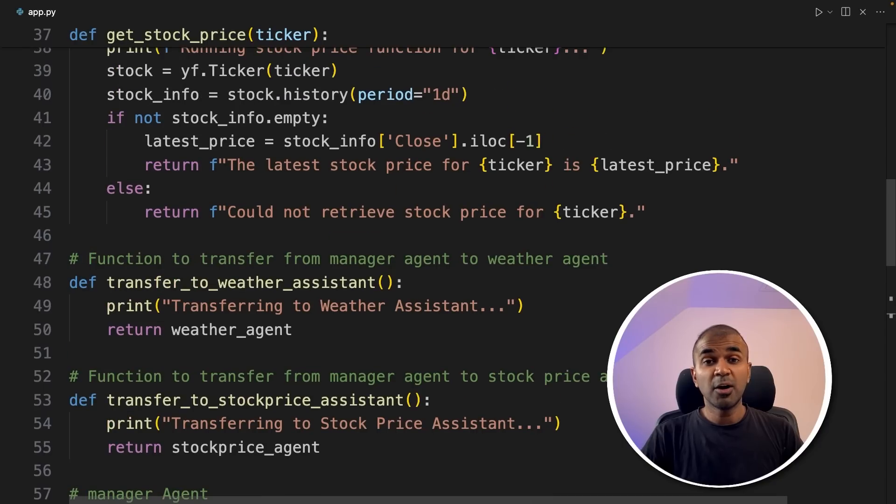
scroll("down", 3)
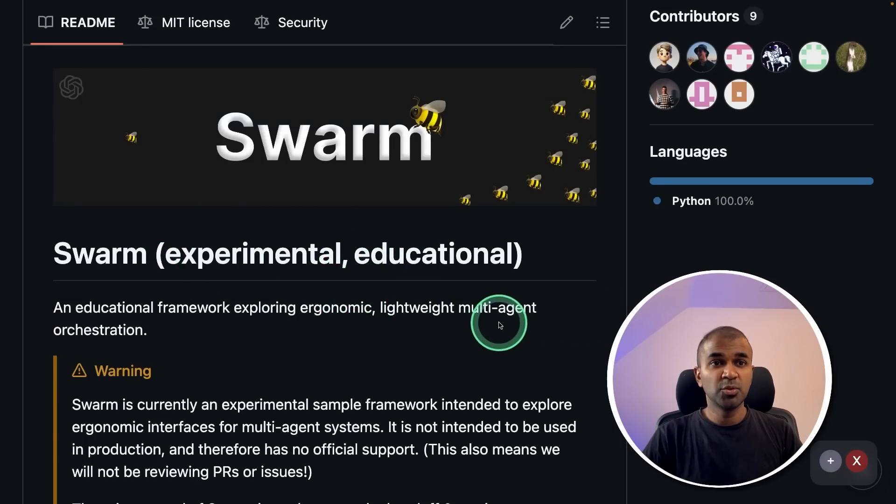
Step: Scroll the openai/swarm GitHub page down to its README
scroll("down", 3)
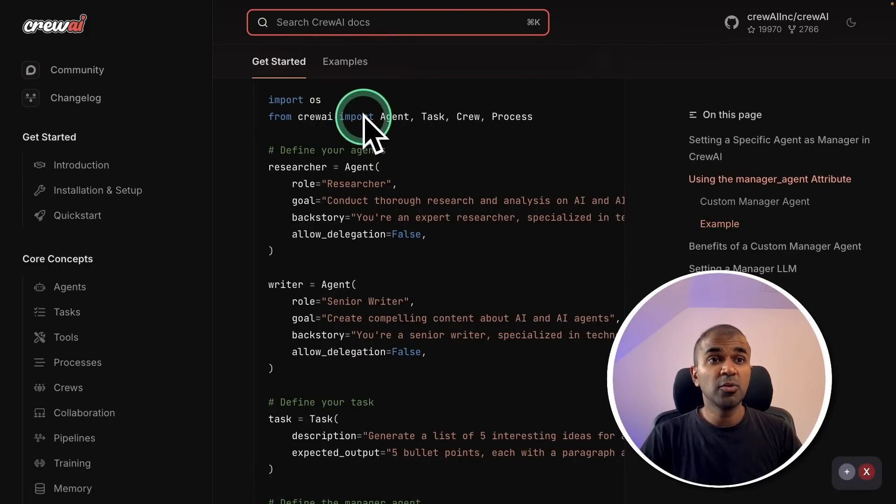
Step: Scroll through the CrewAI 'Create Your Own Manager Agent' guide and its example code
scroll("down", 3)
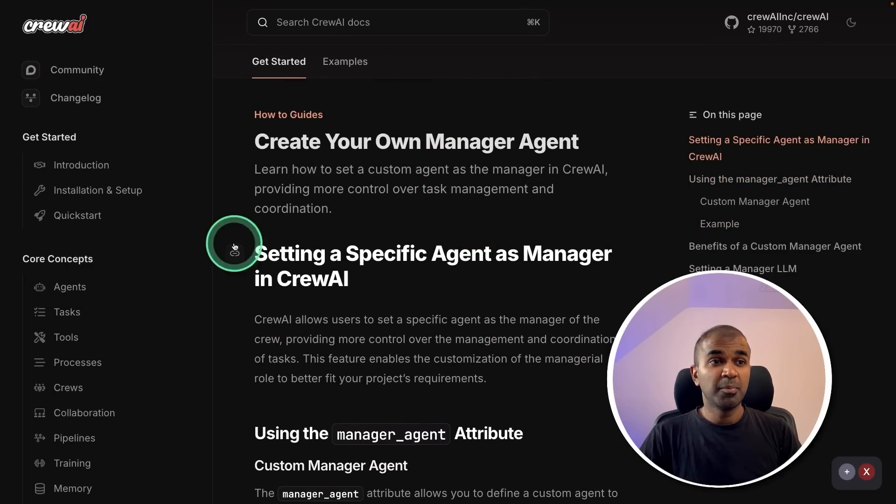
scroll("down", 3)
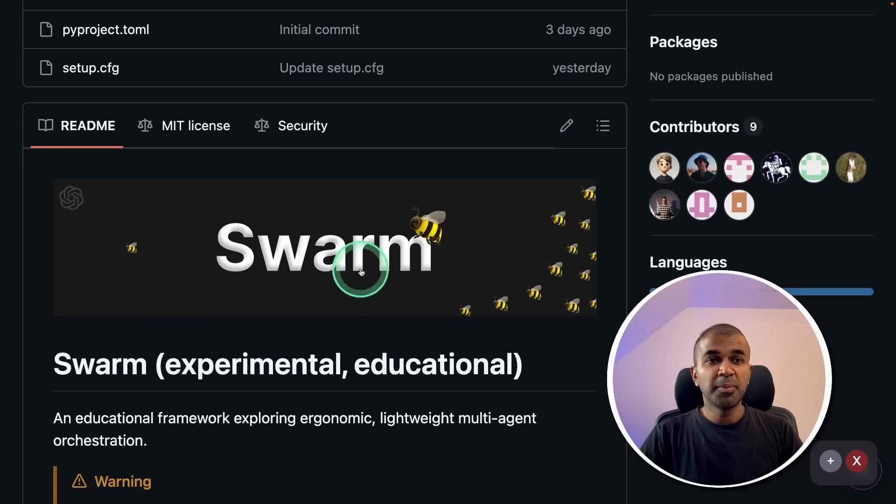
Step: Browse the openai/swarm repository's file list and README again
scroll("up", 3)
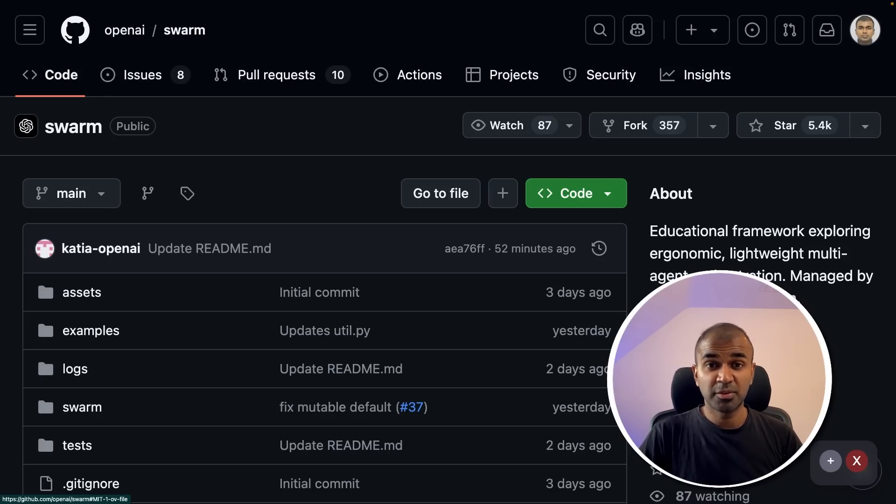
scroll("down", 3)
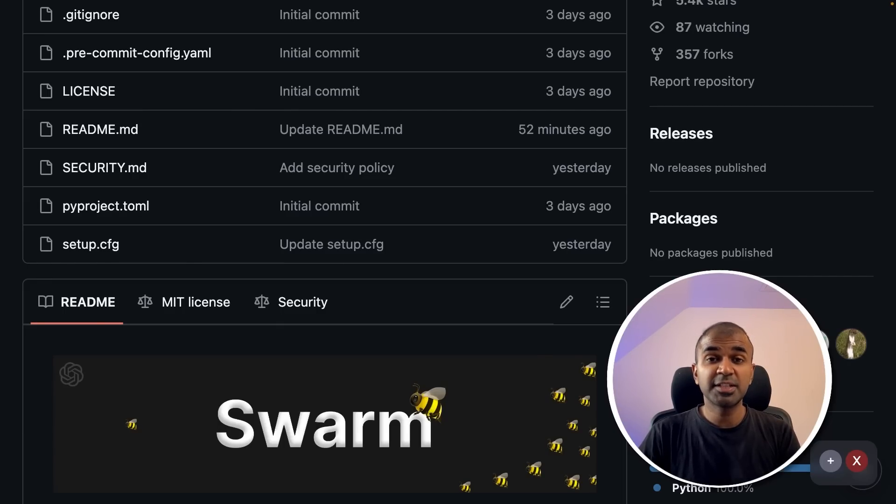
left_click(174, 411)
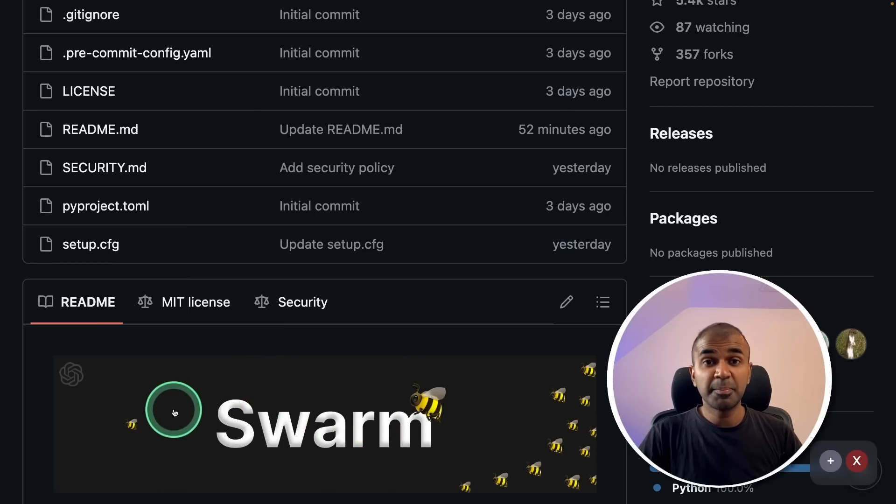